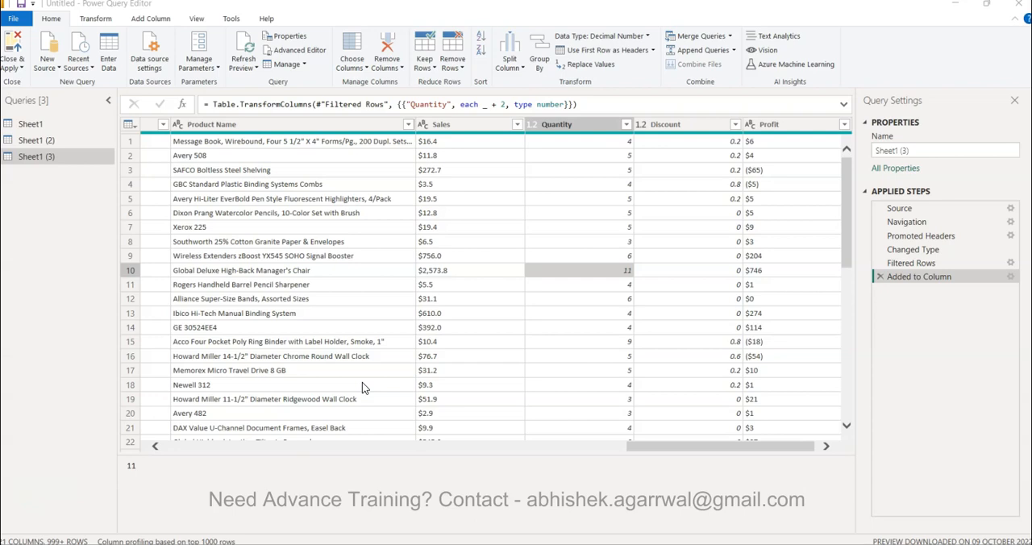
mouse_move(681, 267)
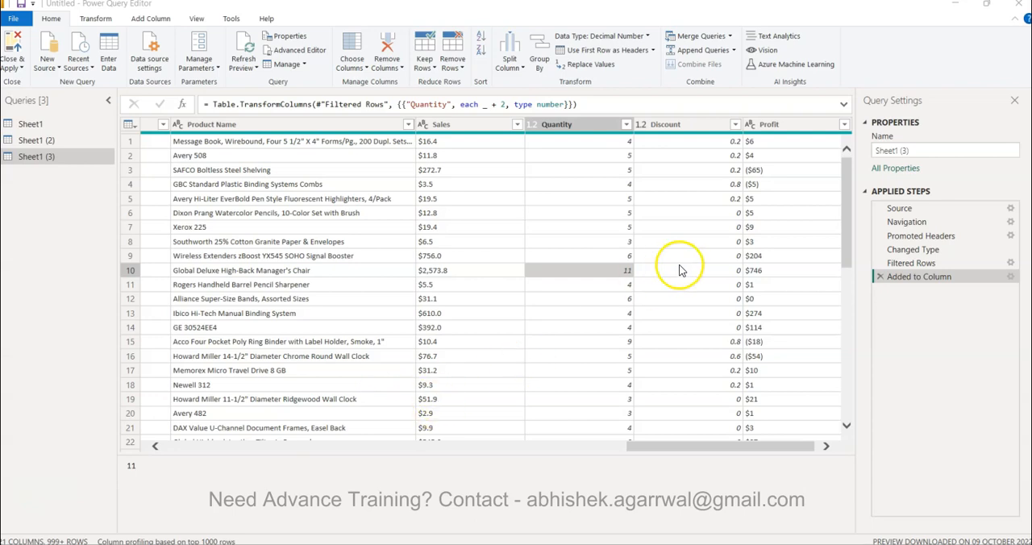
Round the Discount column up via Transform > Rounding > Round Up
scroll("down", 3)
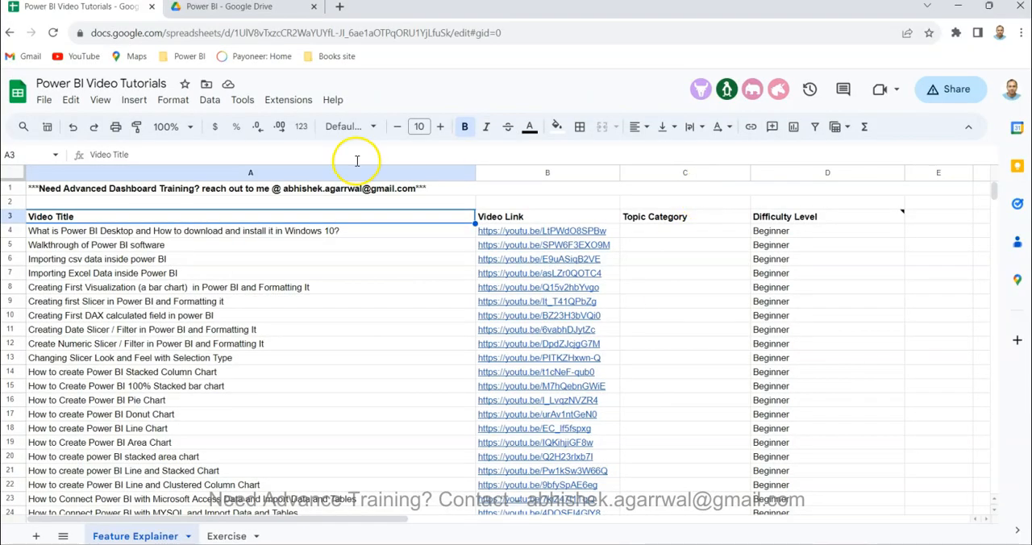
mouse_move(371, 32)
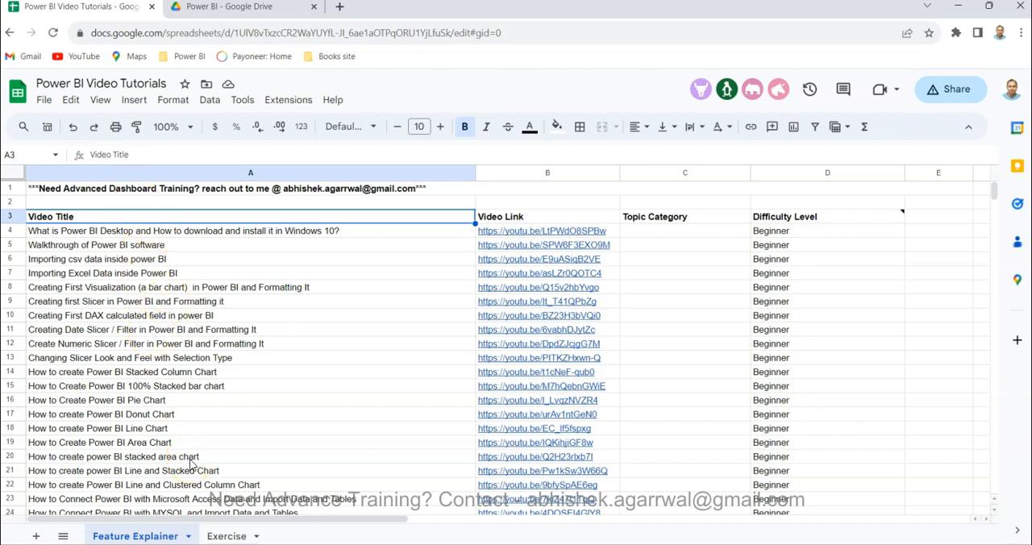
mouse_move(282, 258)
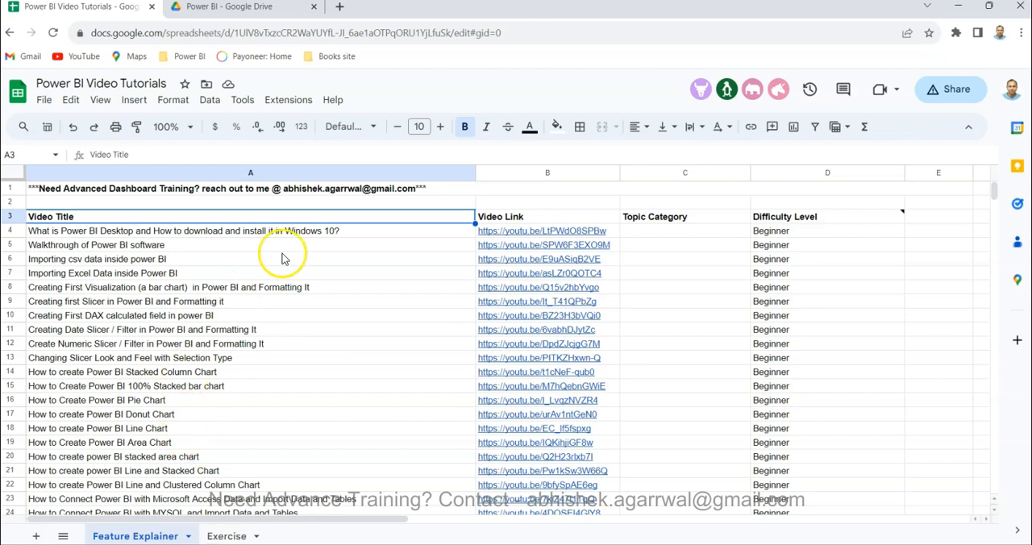
mouse_move(527, 221)
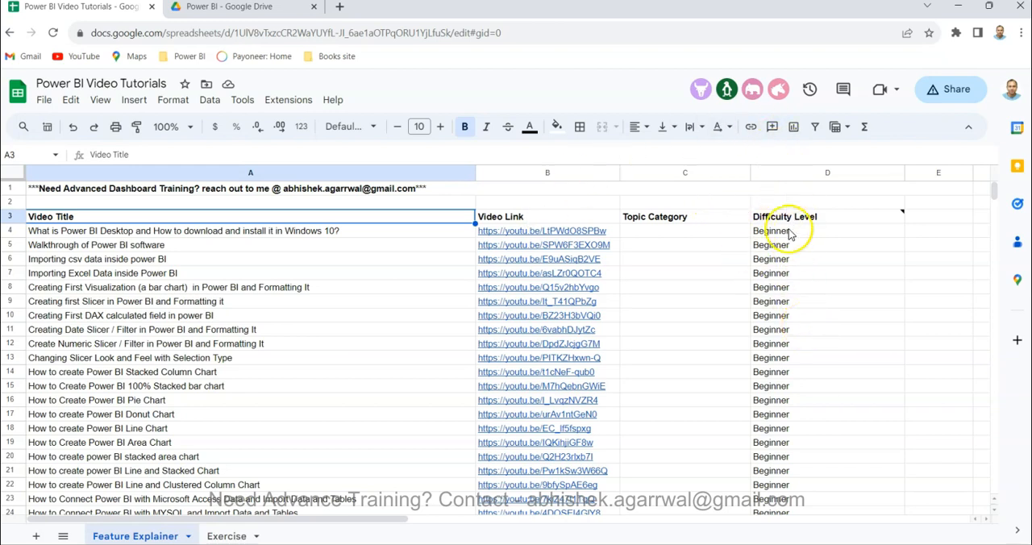
mouse_move(801, 312)
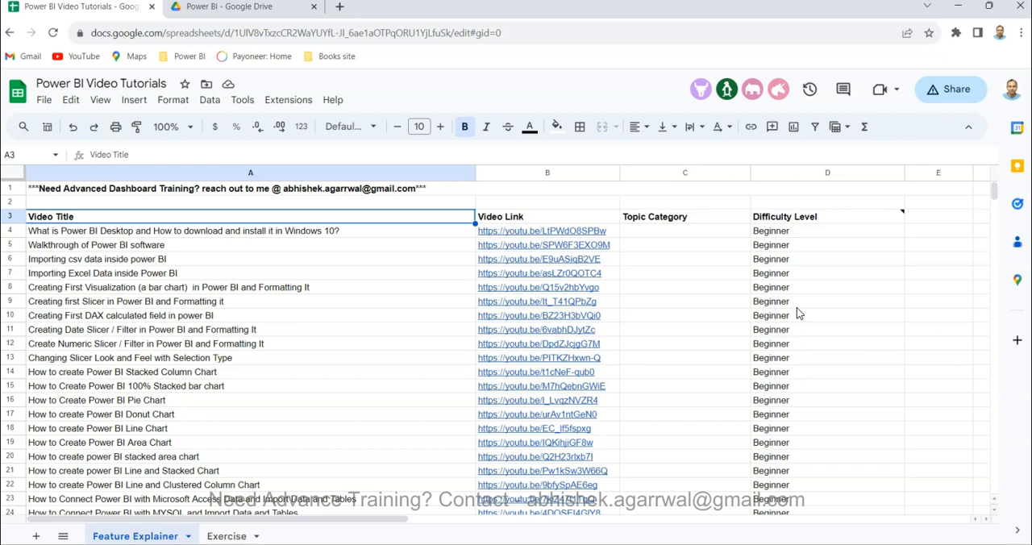
mouse_move(690, 316)
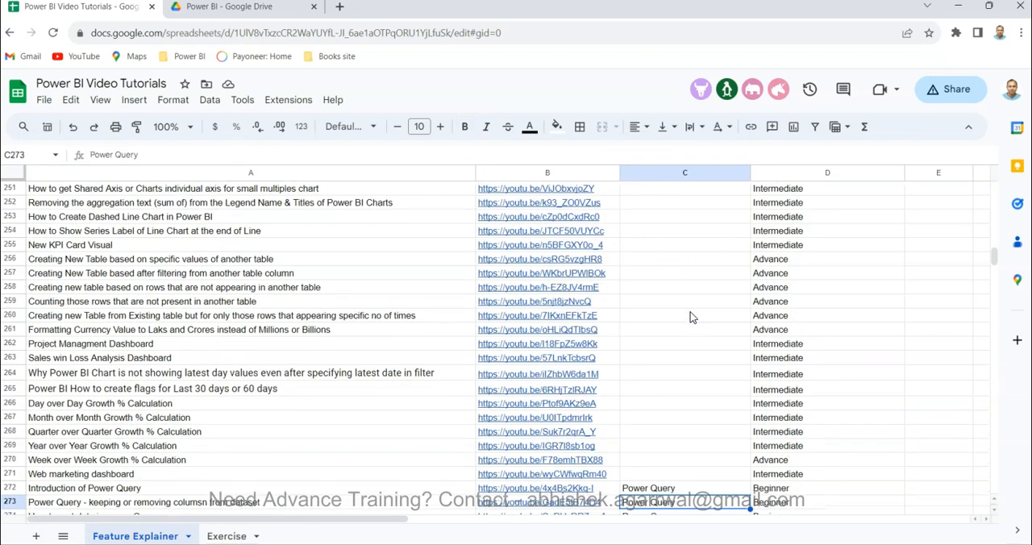
scroll("up", 3)
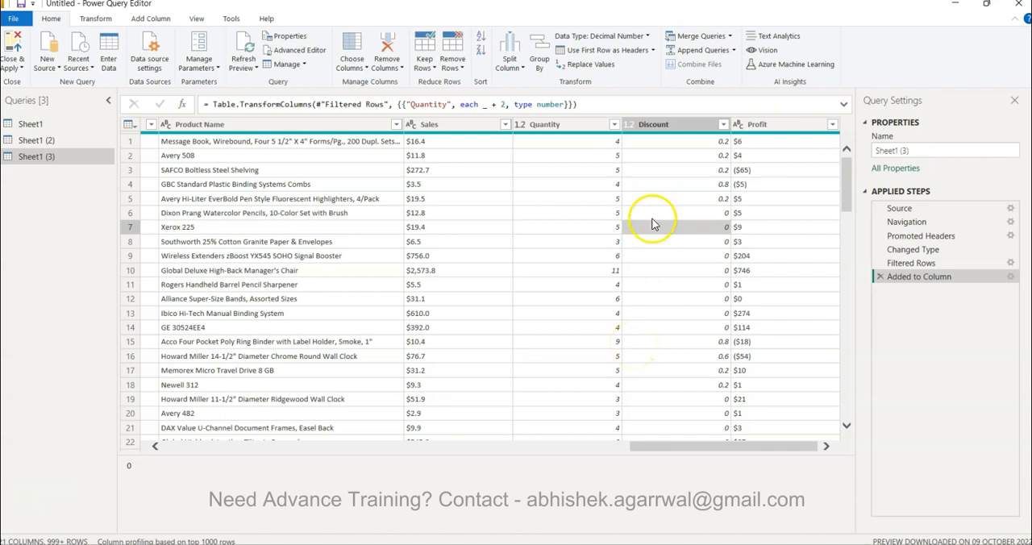
mouse_move(676, 179)
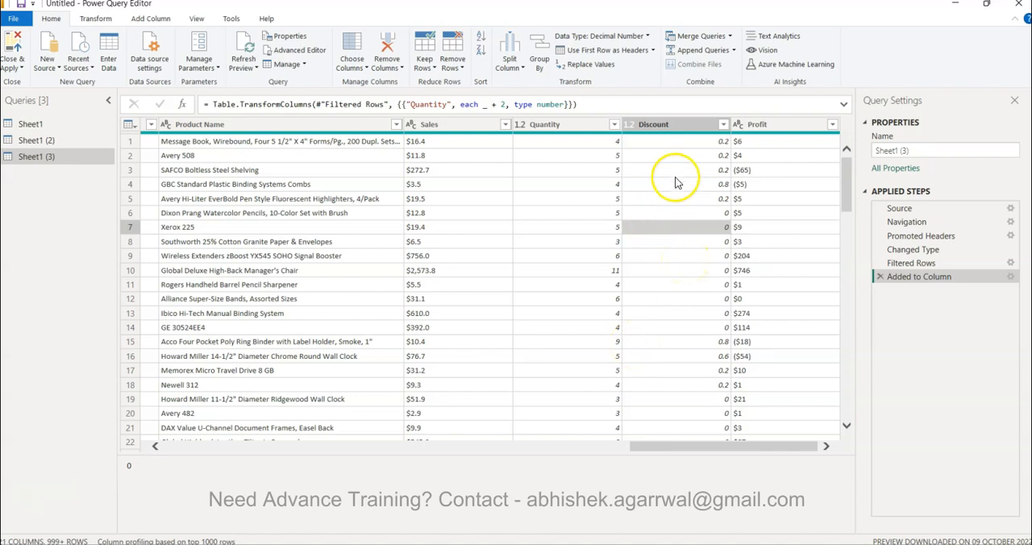
left_click(677, 198)
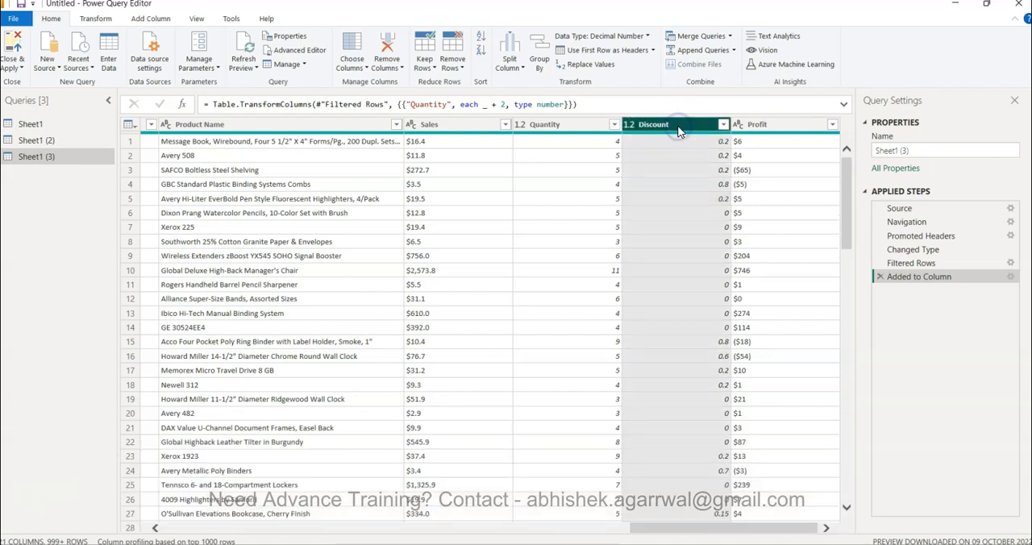
left_click(96, 18)
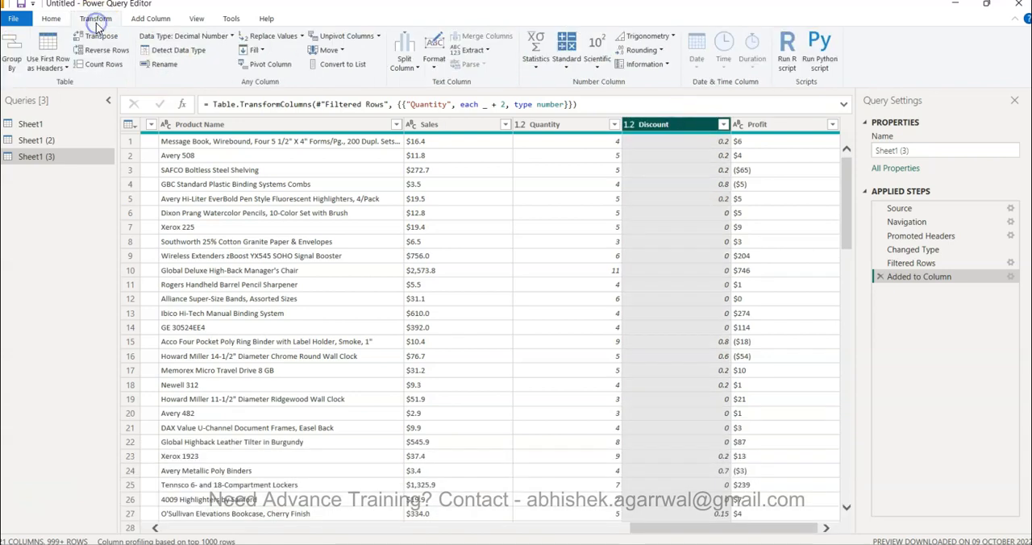
mouse_move(658, 73)
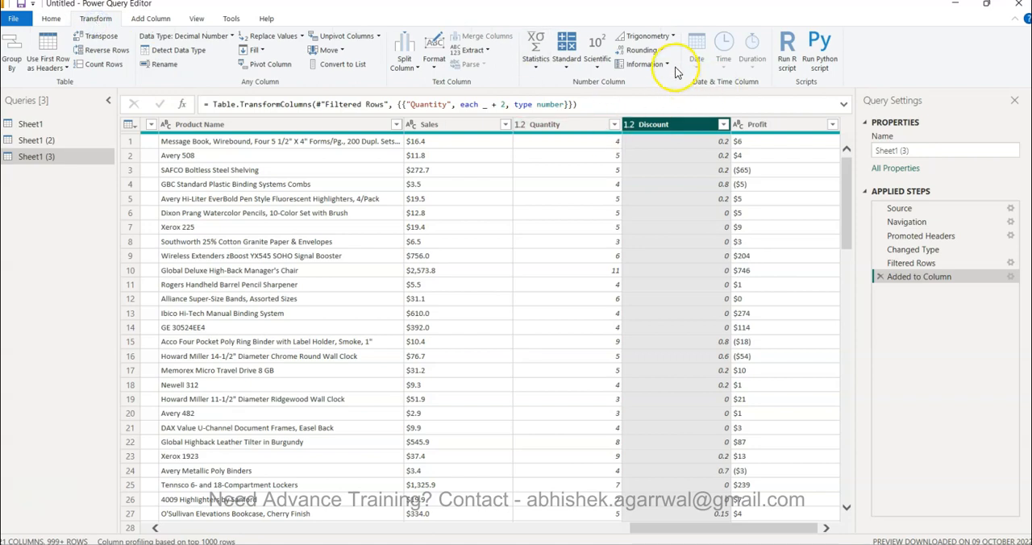
left_click(642, 51)
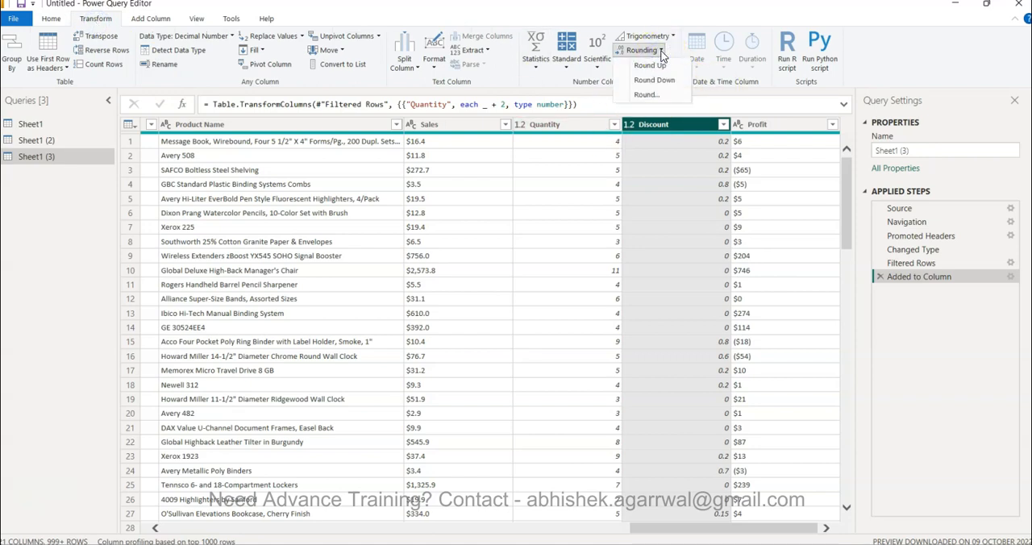
left_click(655, 65)
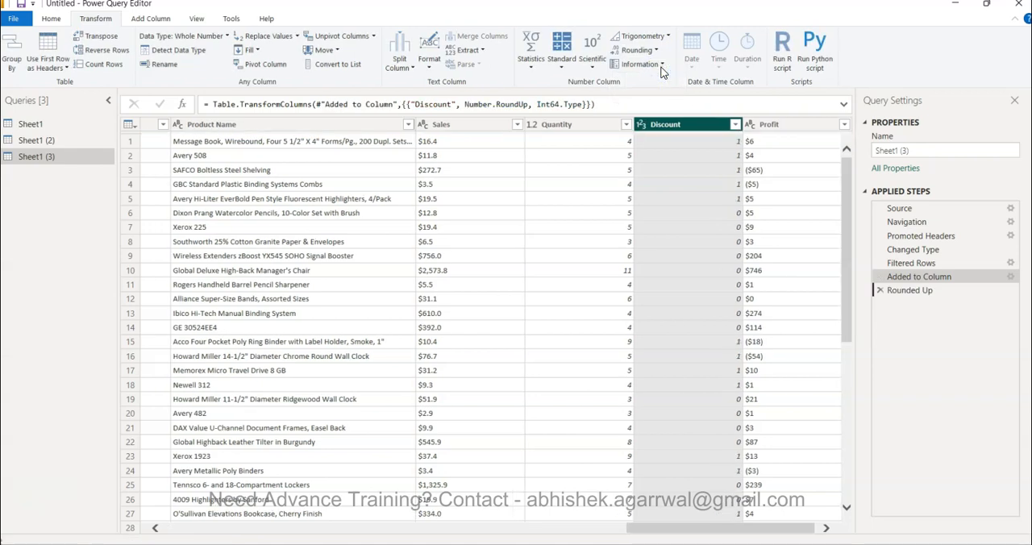
Round the Discount column down via Rounding > Round Down, adding a Rounded Down step
left_click(639, 50)
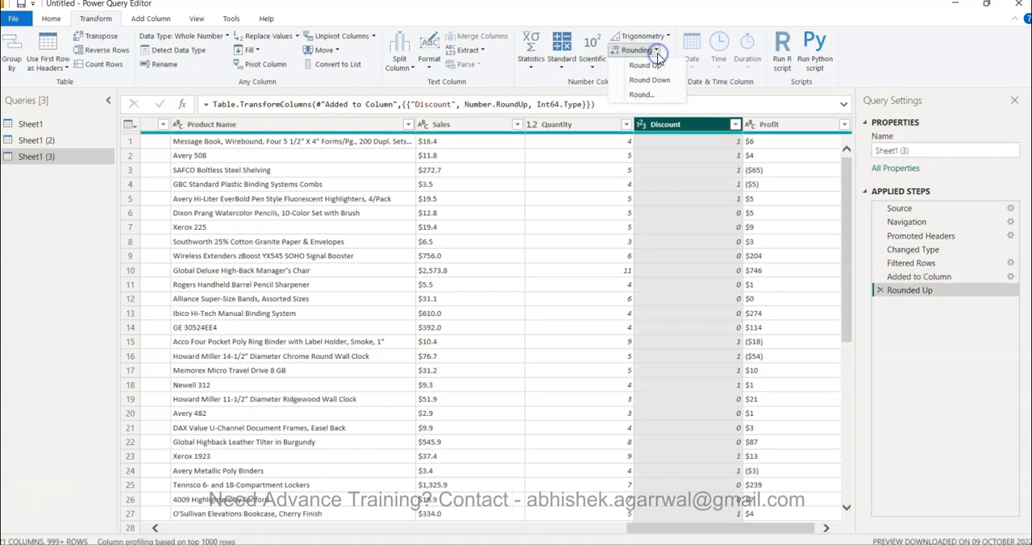
left_click(649, 79)
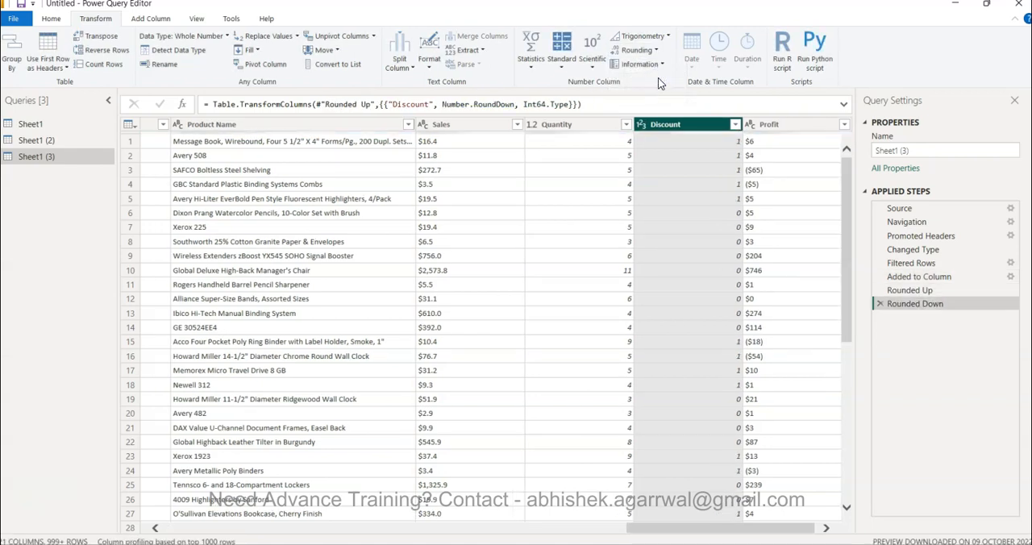
left_click(917, 303)
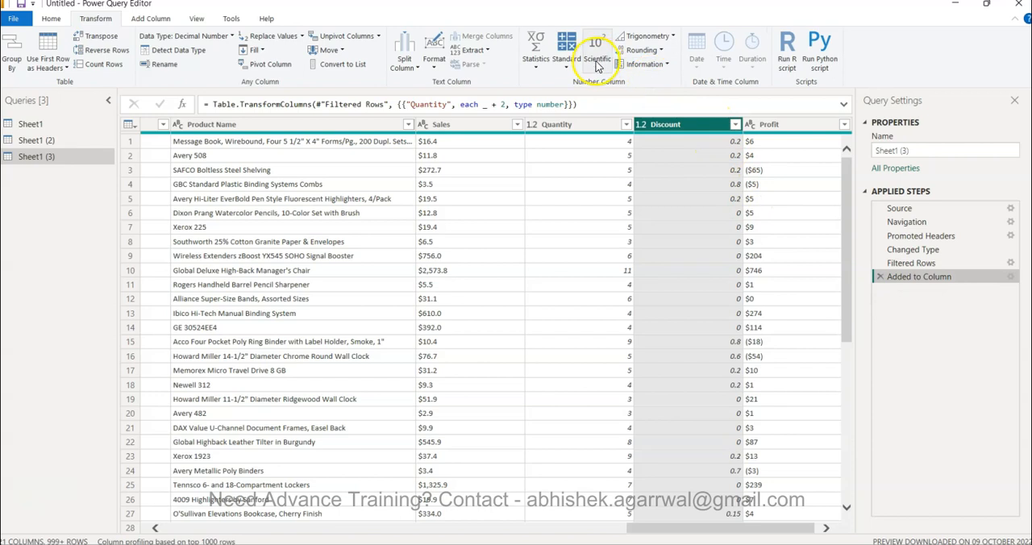
mouse_move(653, 50)
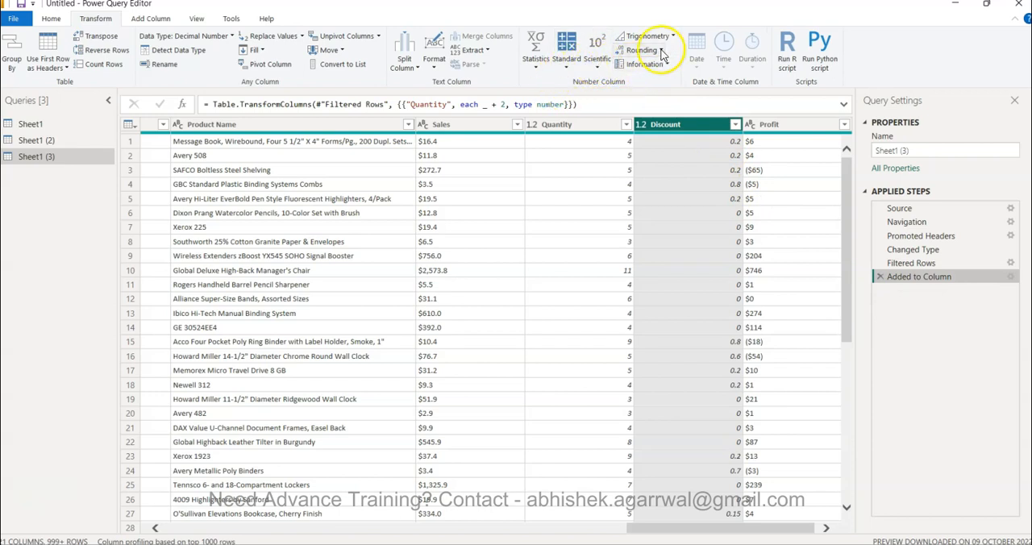
left_click(647, 51)
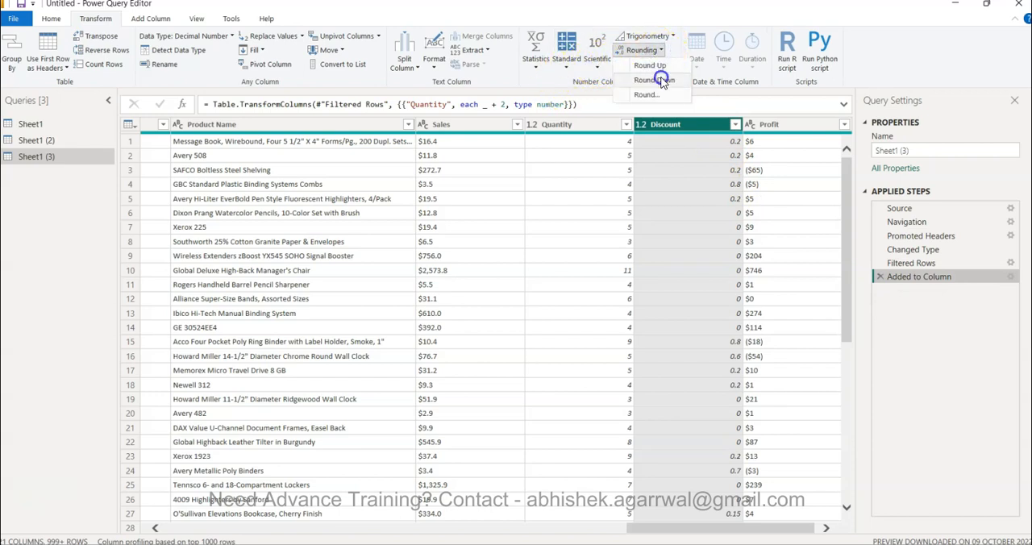
left_click(652, 81)
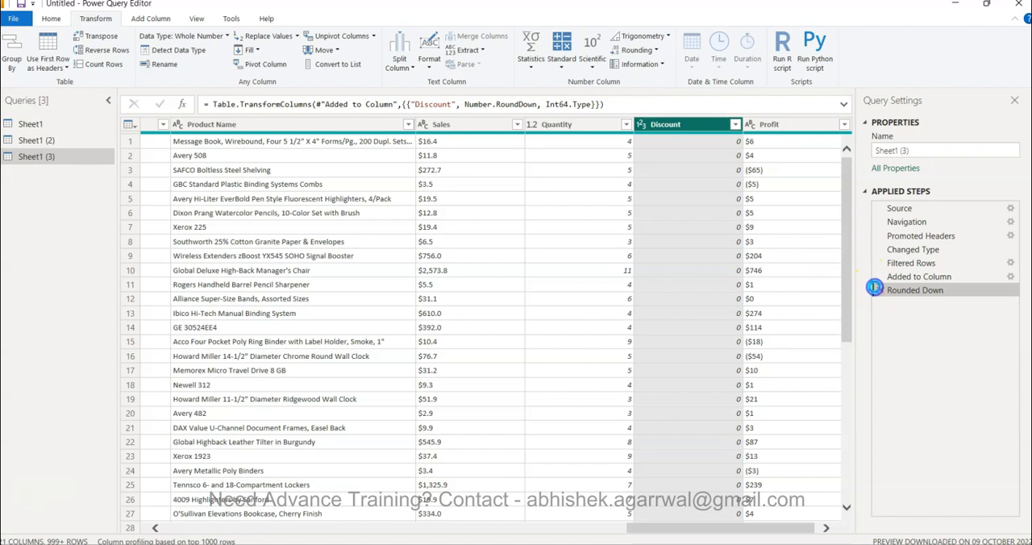
left_click(919, 278)
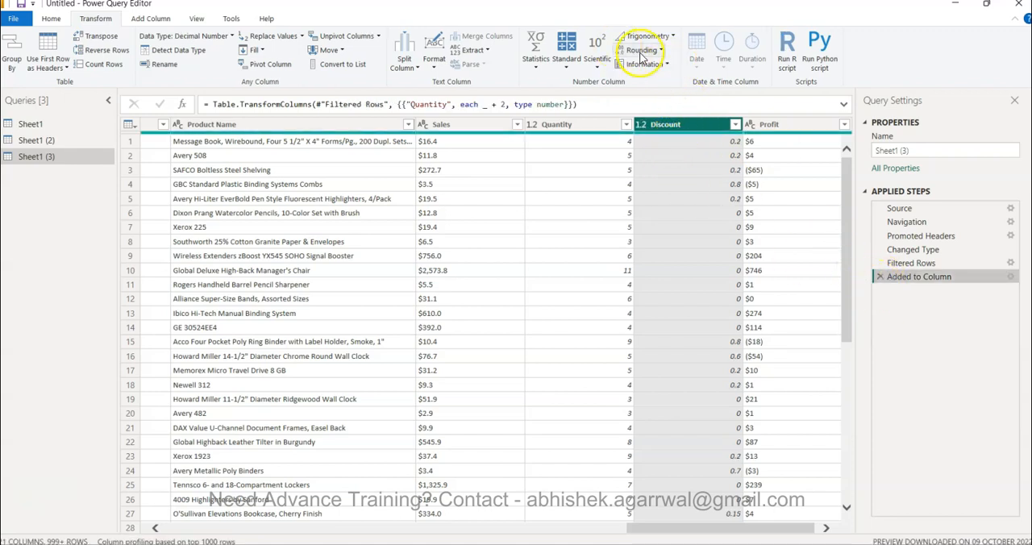
left_click(644, 50)
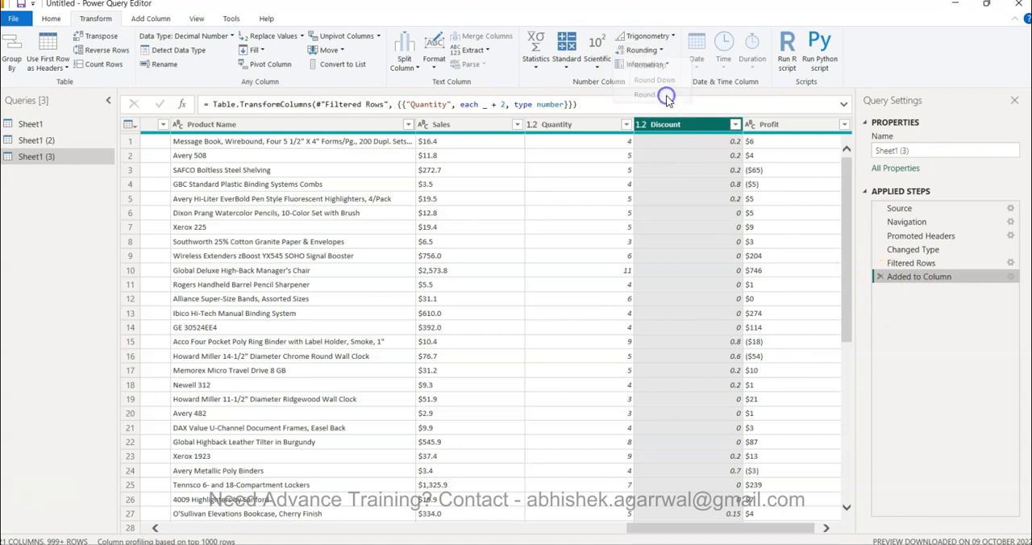
left_click(653, 94)
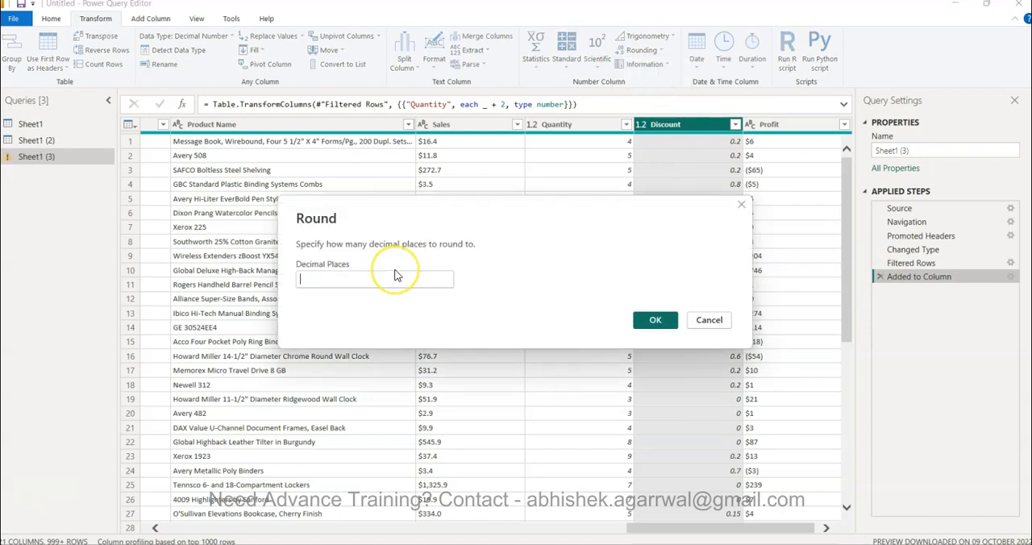
type("5")
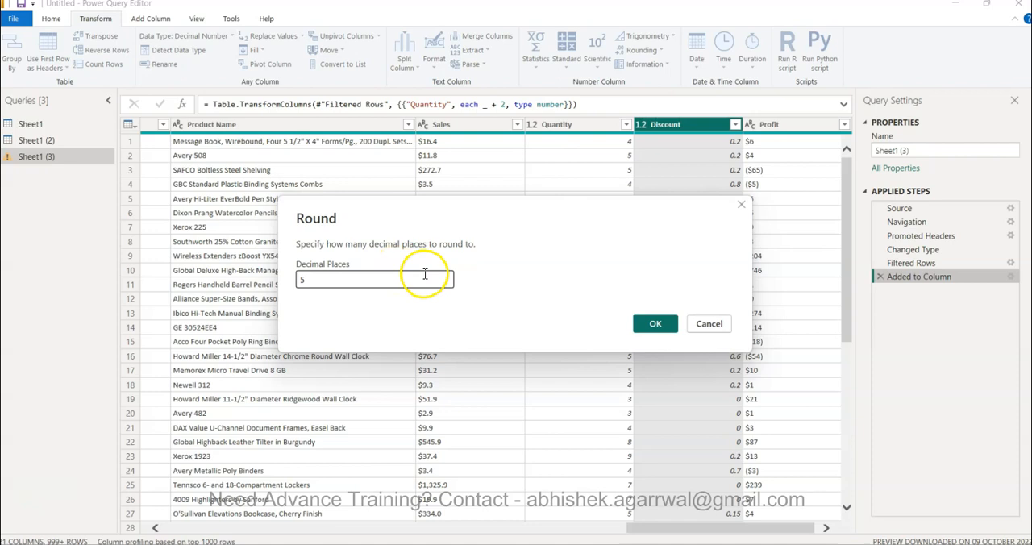
left_click(655, 323)
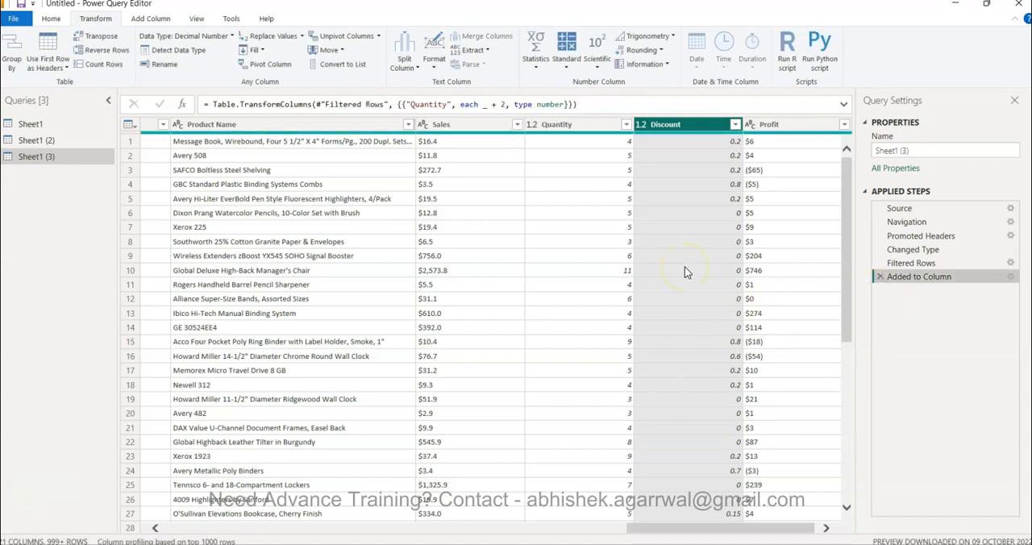
mouse_move(668, 42)
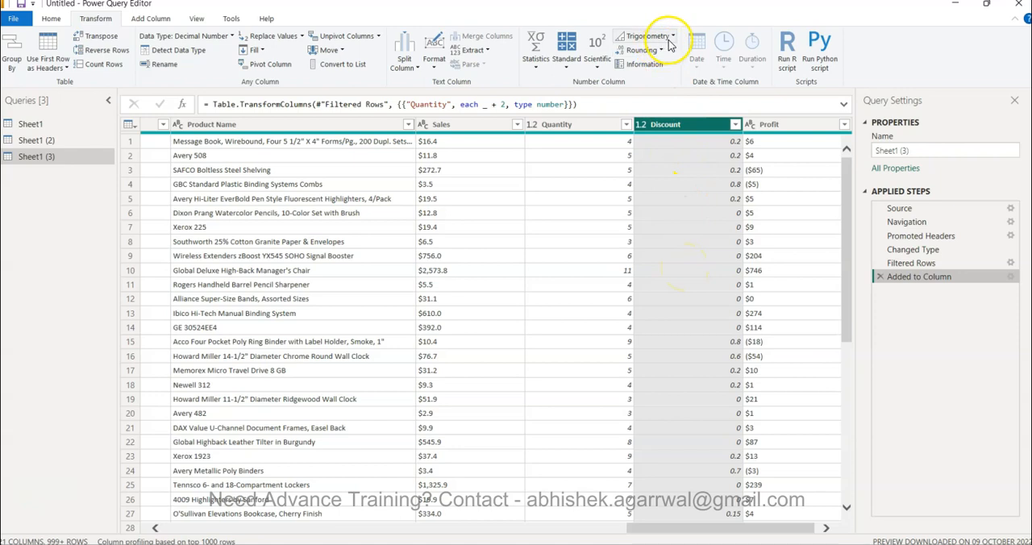
Replace the Discount values with their square roots via Transform > Scientific > Square Root
left_click(567, 45)
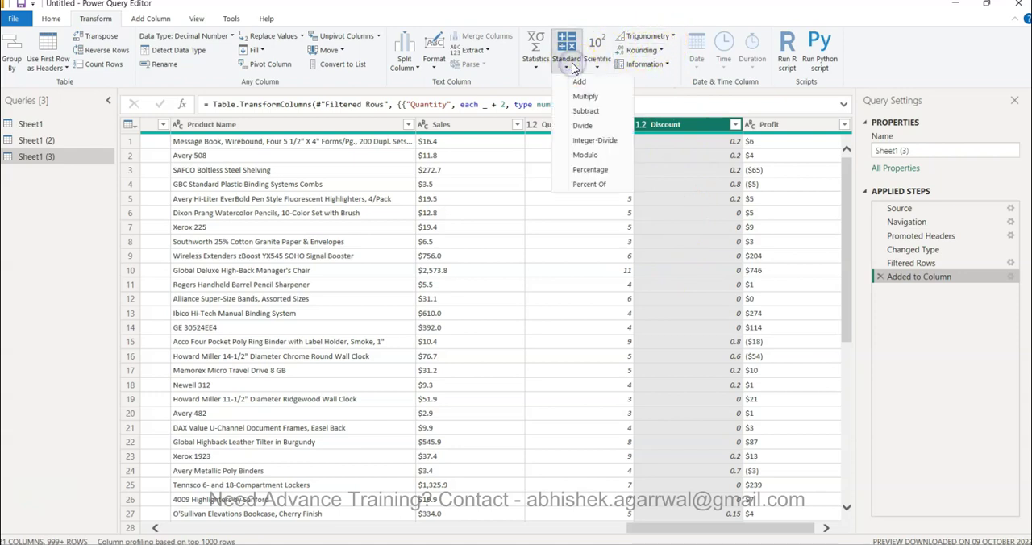
left_click(594, 50)
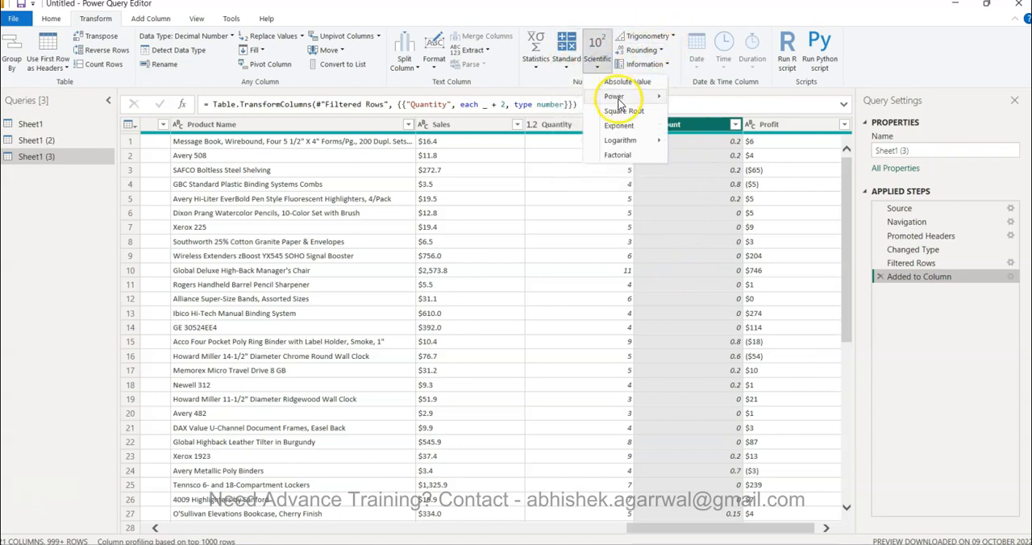
left_click(621, 109)
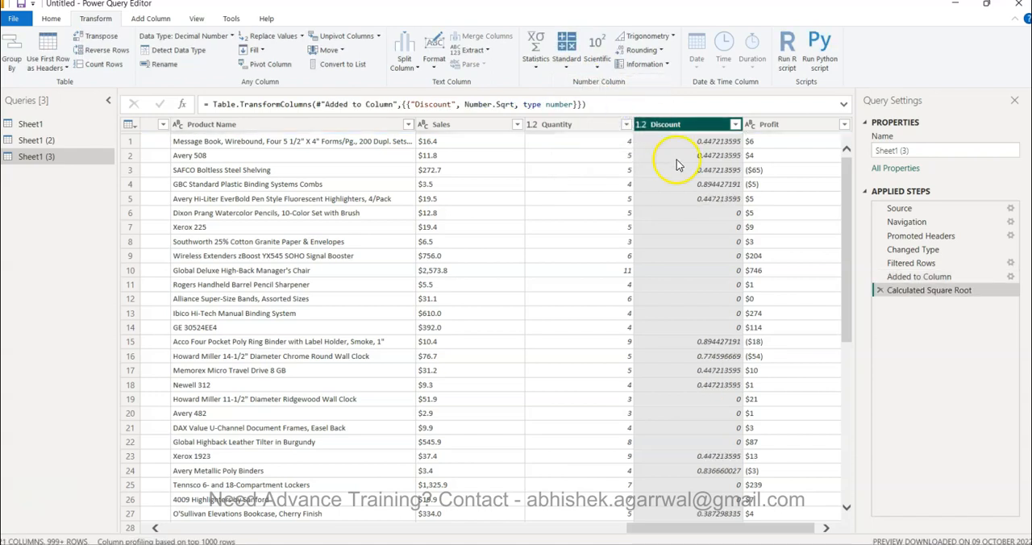
mouse_move(658, 66)
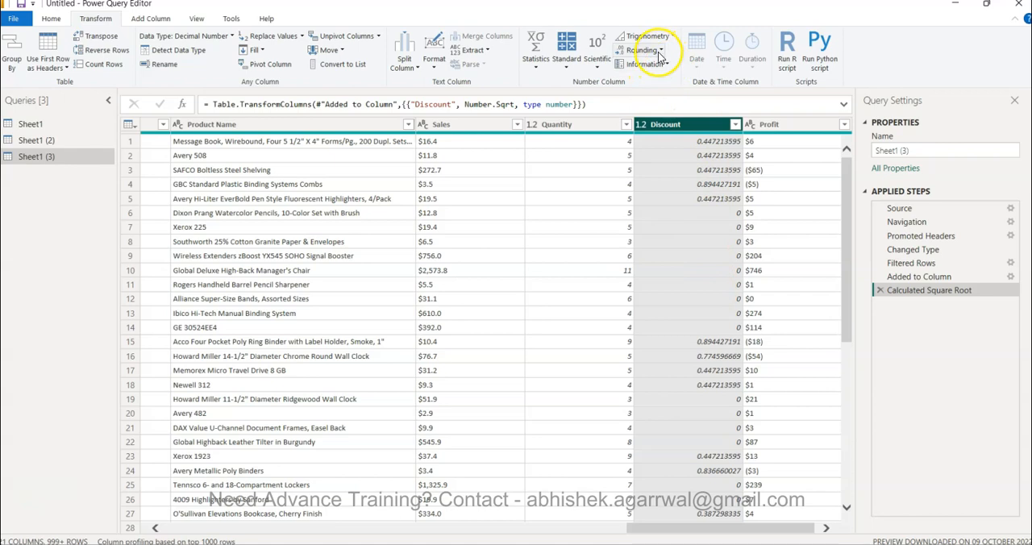
Round the square-rooted Discount values to 3 decimal places, adding a Rounded Off step
left_click(642, 50)
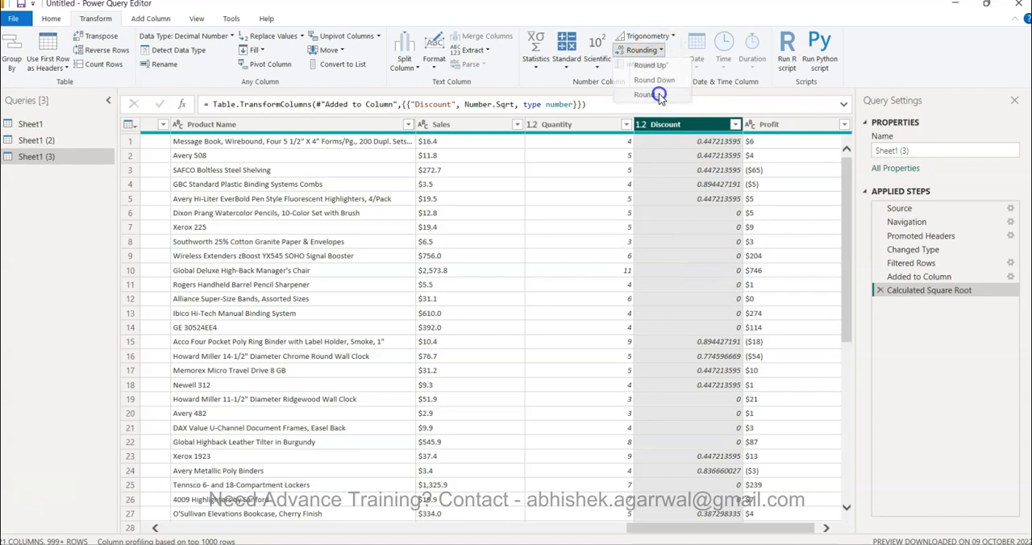
left_click(645, 94)
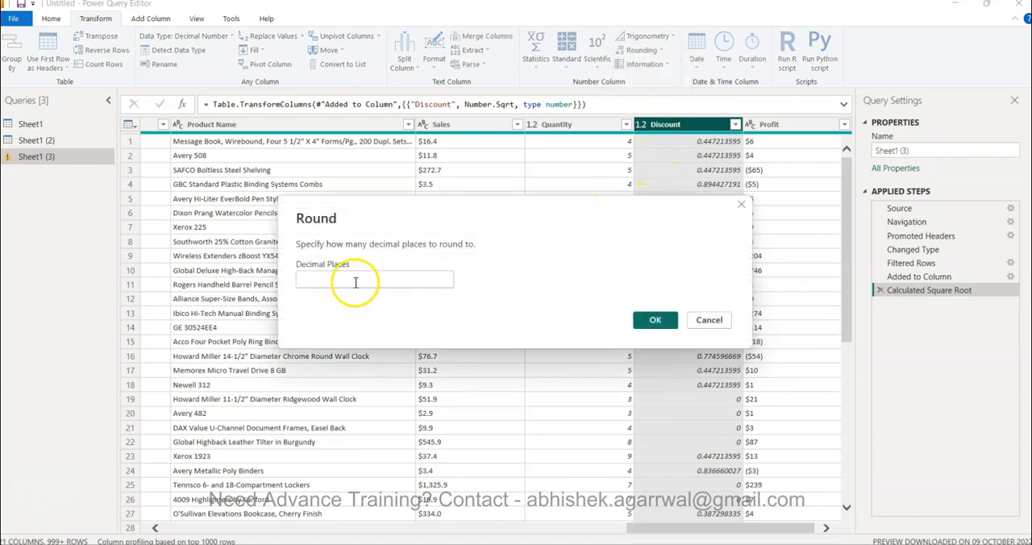
type("3")
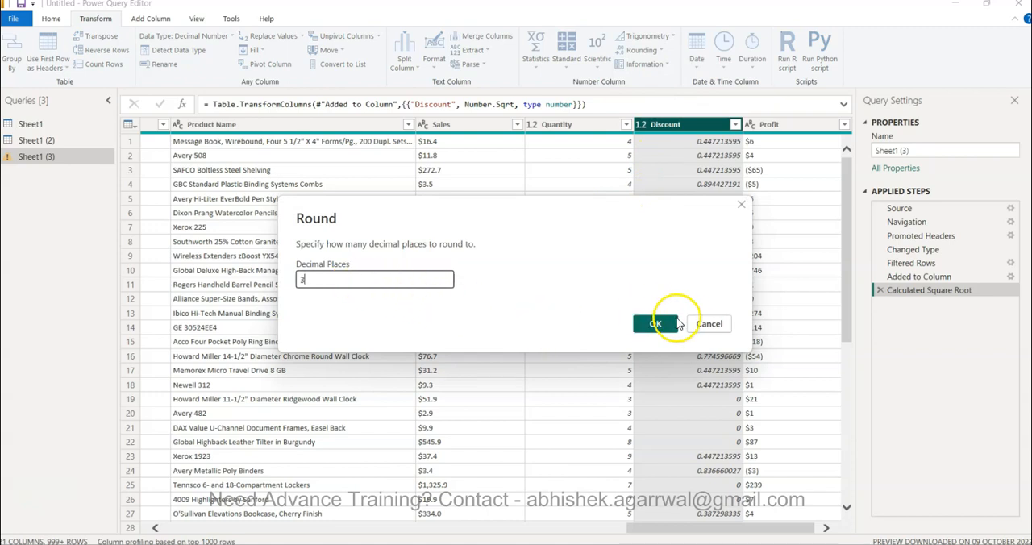
left_click(656, 323)
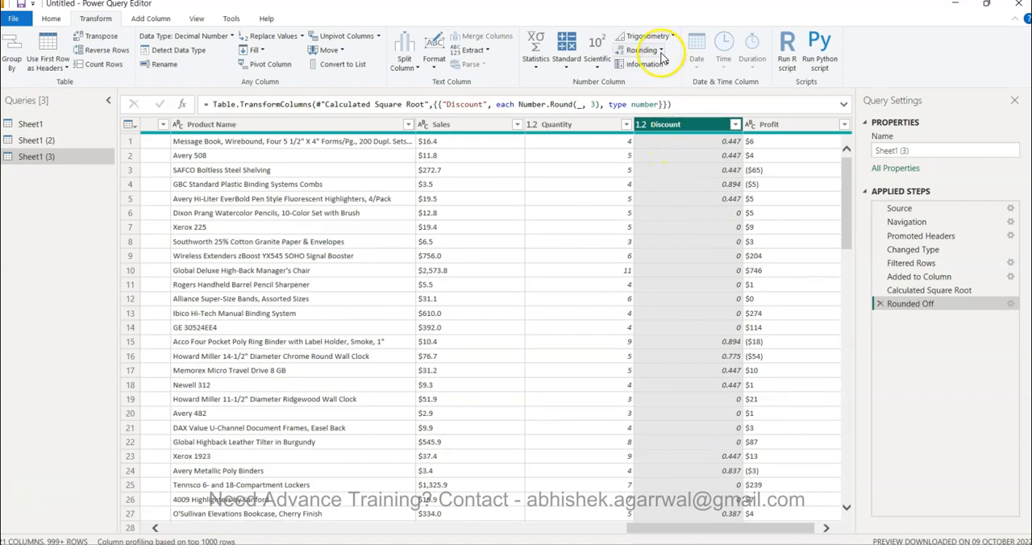
left_click(642, 50)
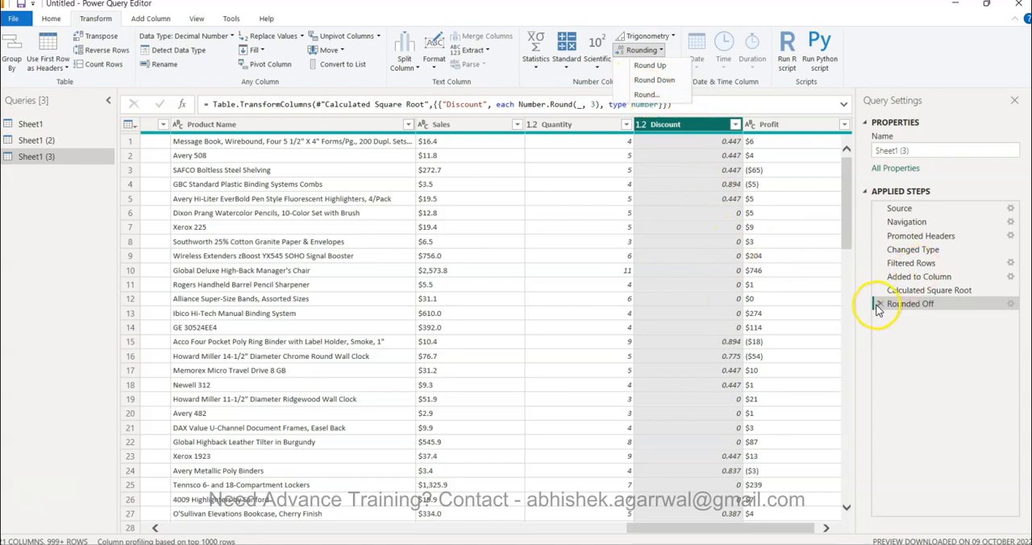
left_click(910, 304)
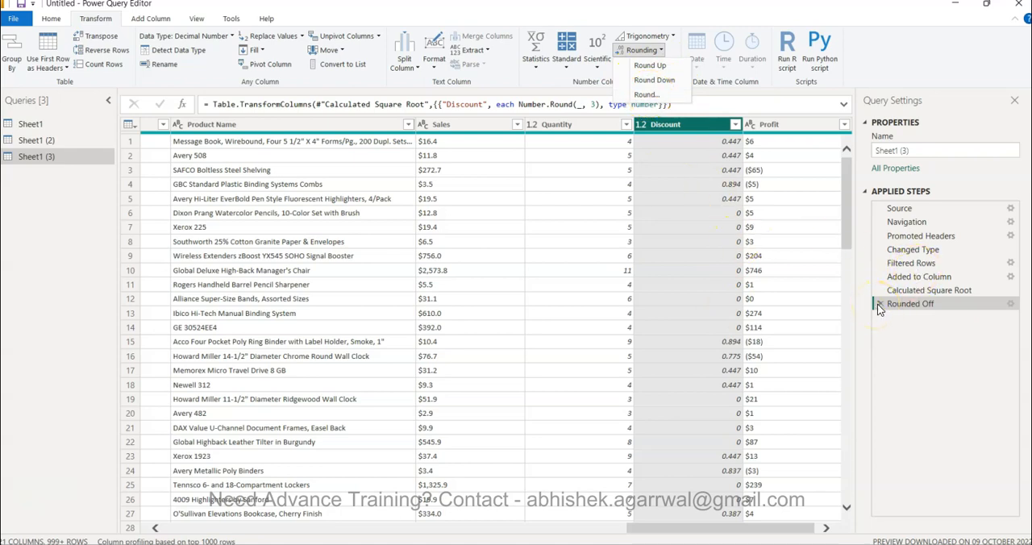